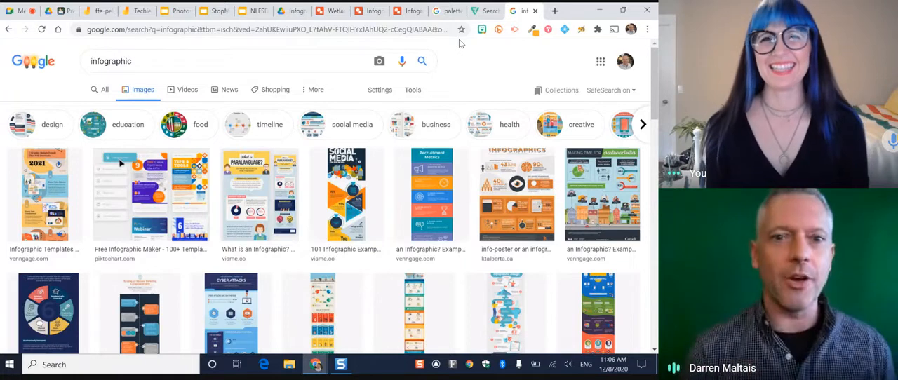
Step: Switch the image search to the 'infographic coffee' suggestion
scroll("down", 3)
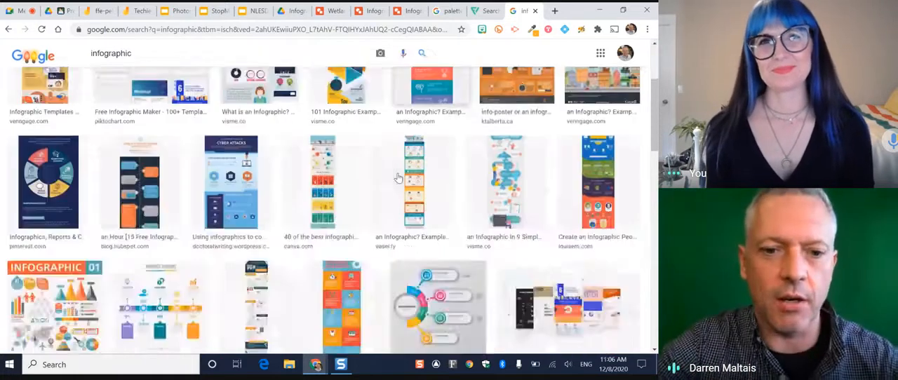
scroll("down", 3)
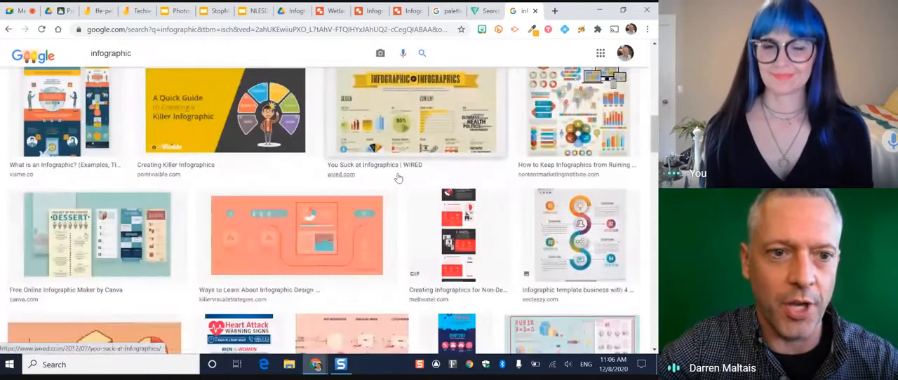
left_click(175, 61)
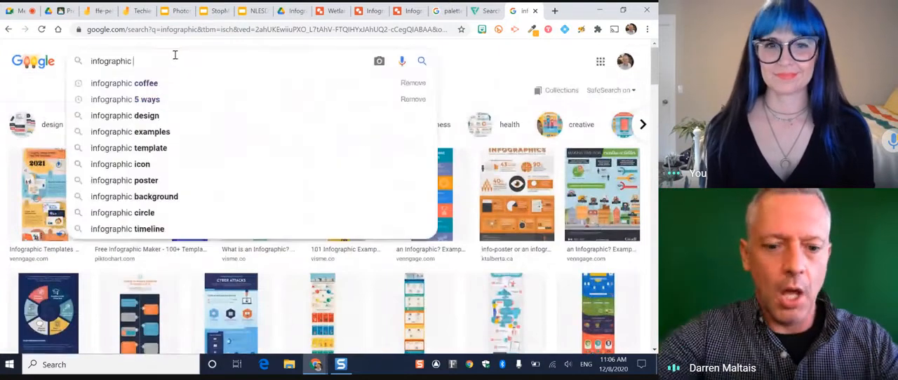
left_click(123, 82)
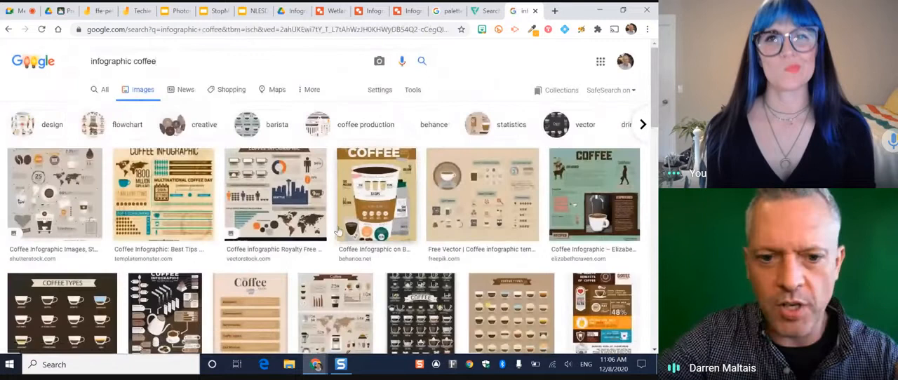
Step: Browse the coffee infographic results for inspiration, then move to Google Drive
scroll("down", 3)
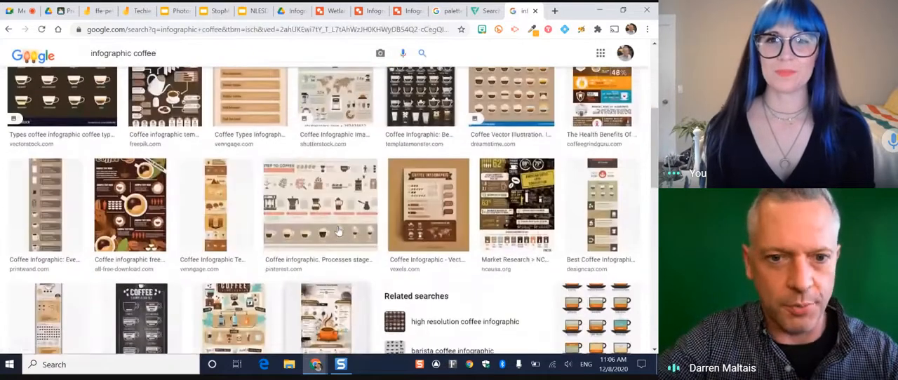
scroll("up", 3)
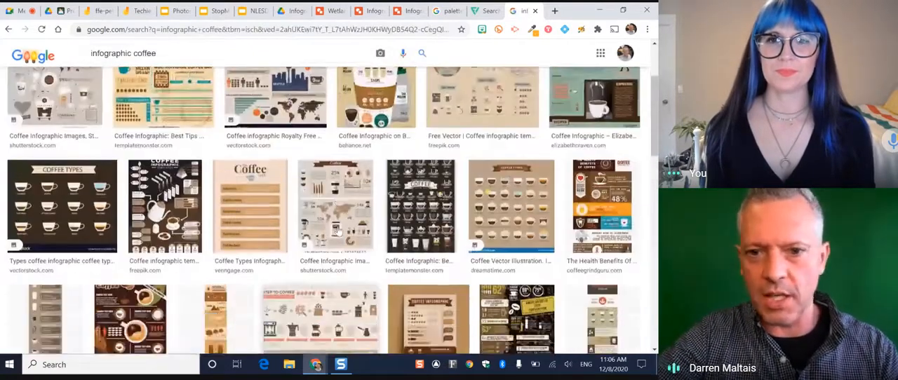
scroll("up", 3)
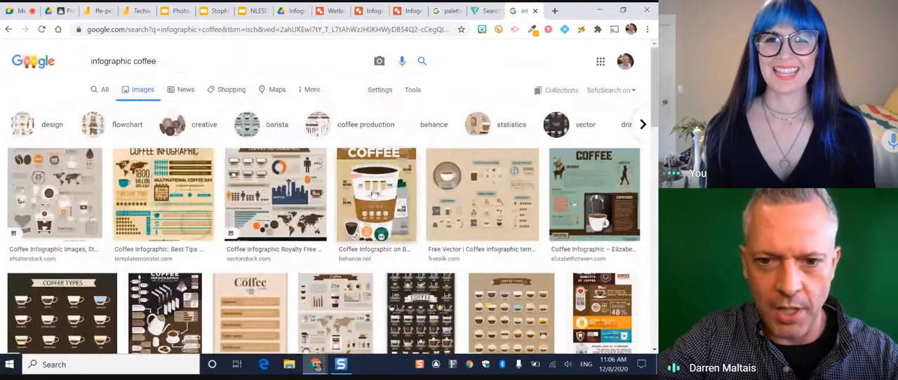
scroll("down", 3)
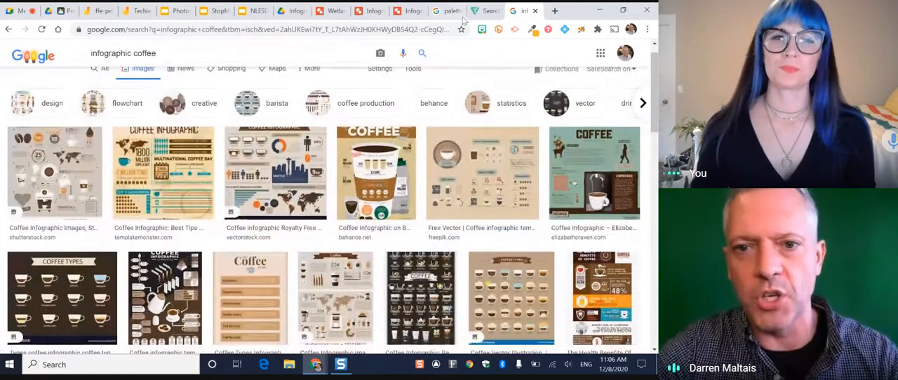
left_click(410, 11)
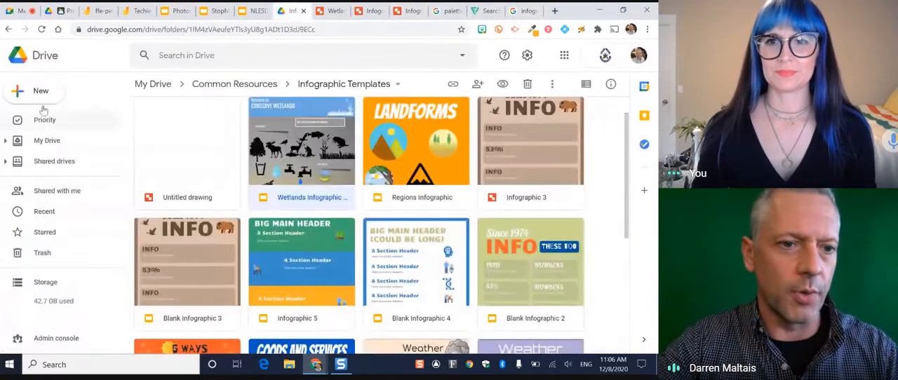
Step: Show New > More file types in the Infographic Templates folder
left_click(40, 90)
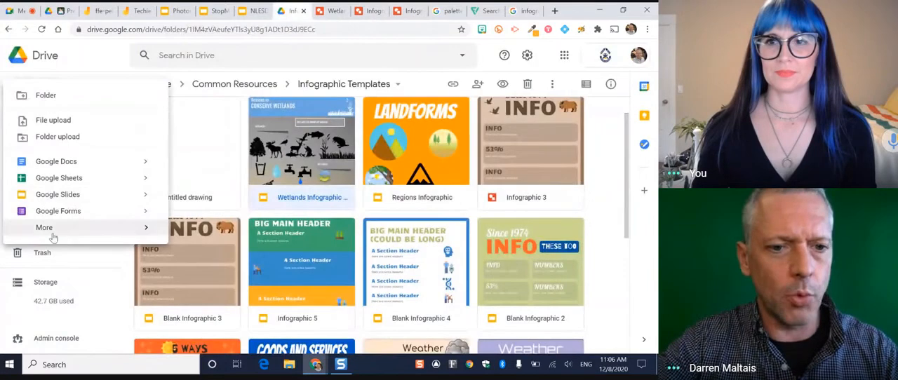
left_click(43, 227)
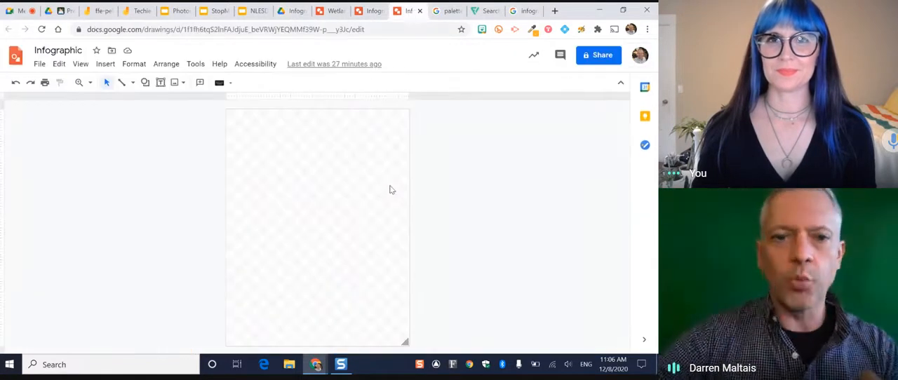
mouse_move(247, 126)
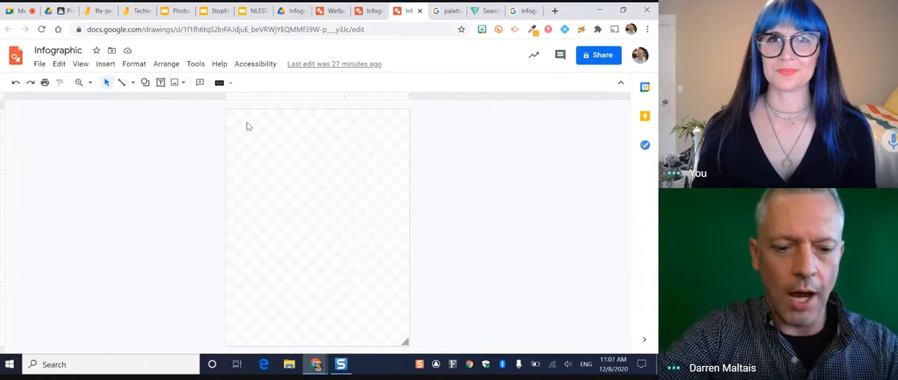
Step: Draw a wide Rectangle shape across the top of the canvas as the header
left_click(146, 81)
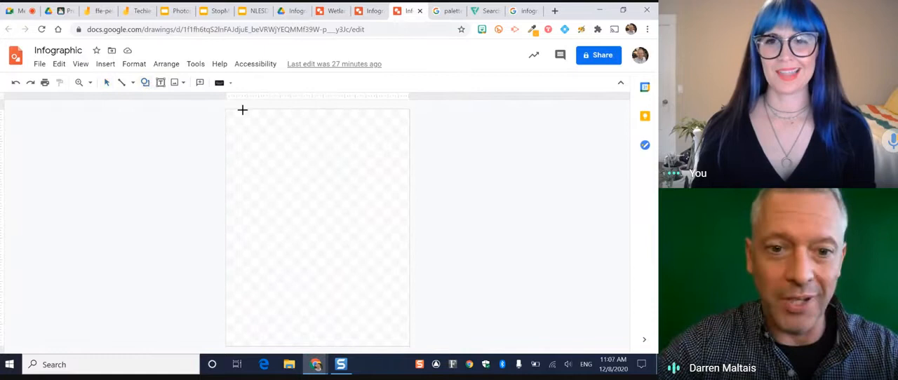
left_click_drag(241, 110, 394, 169)
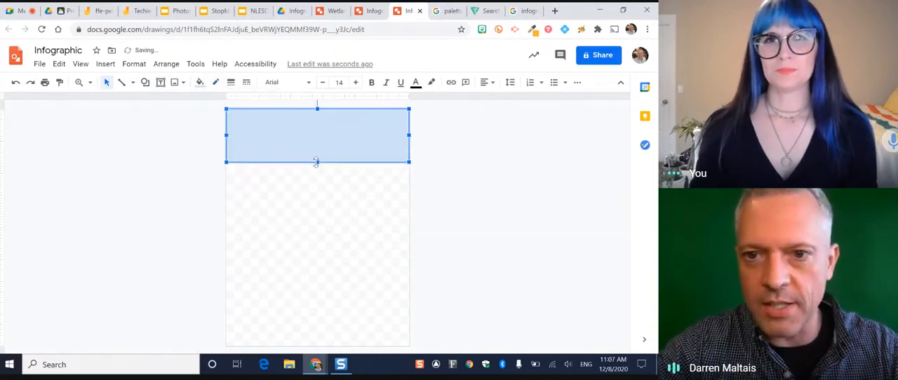
left_click(446, 12)
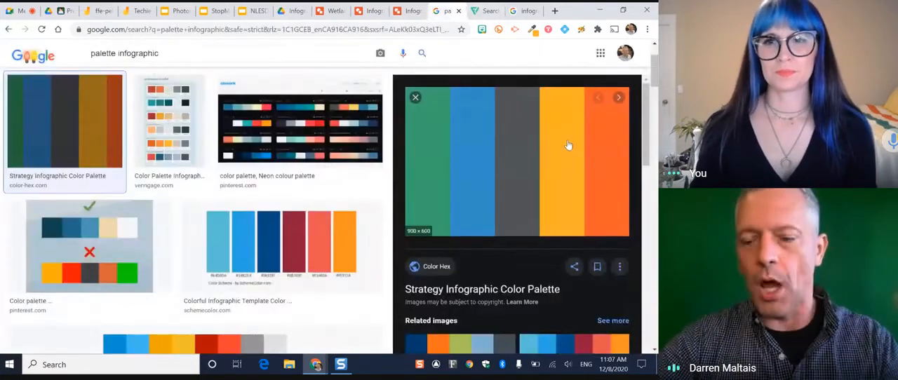
mouse_move(530, 39)
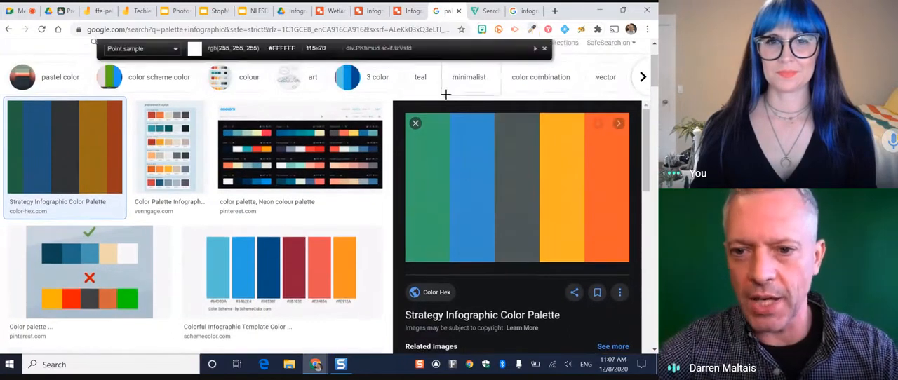
mouse_move(477, 180)
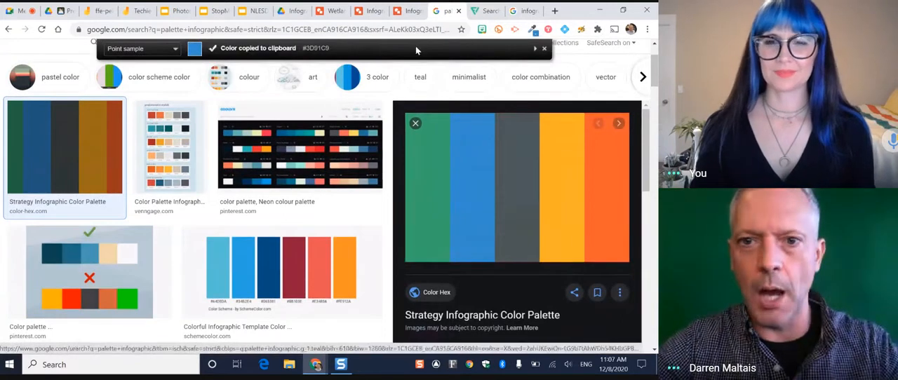
Step: Return to the infographic drawing with the palette blue copied
left_click(410, 11)
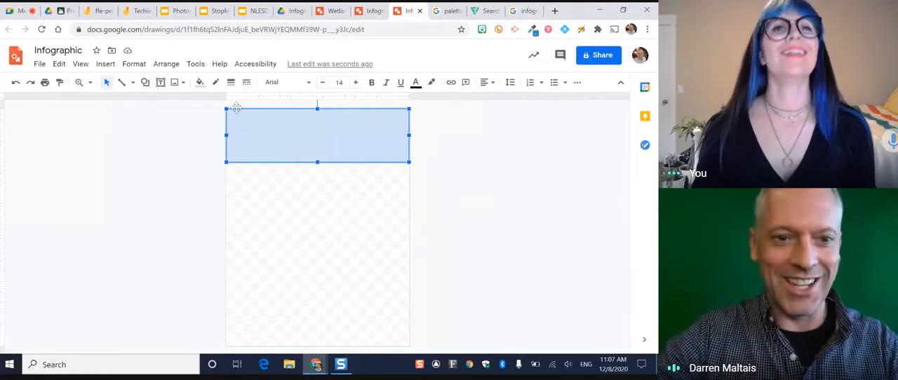
Step: Fill the header rectangle with the copied custom blue hex colour
left_click(200, 82)
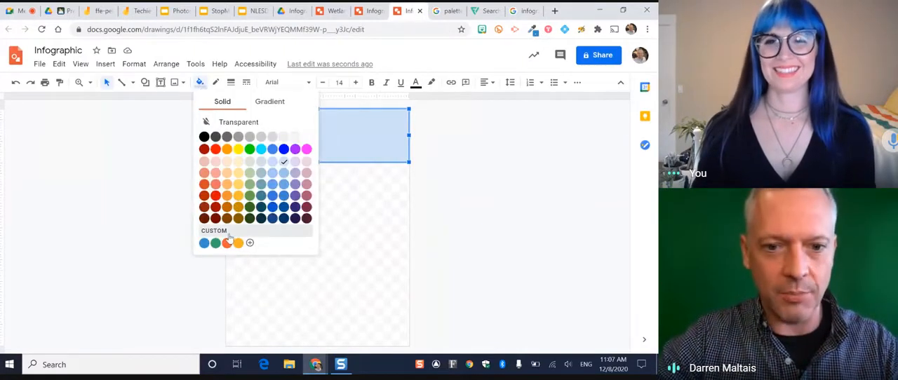
left_click(249, 242)
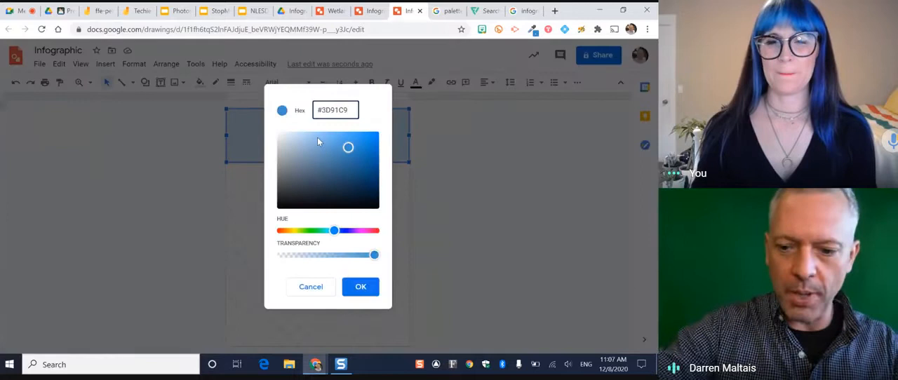
left_click(361, 286)
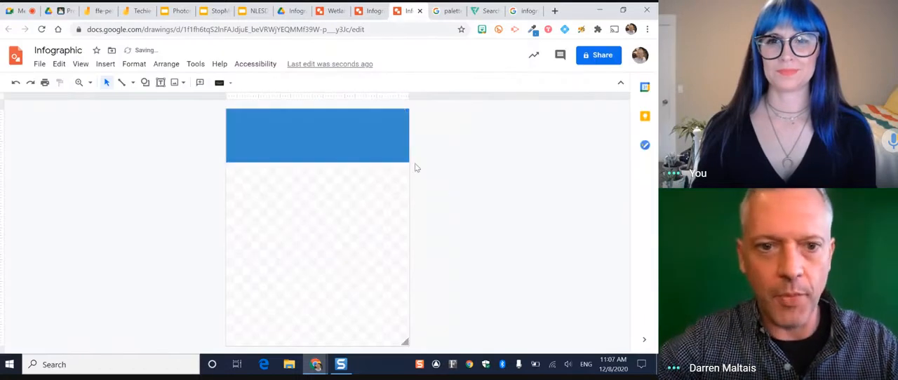
left_click(104, 65)
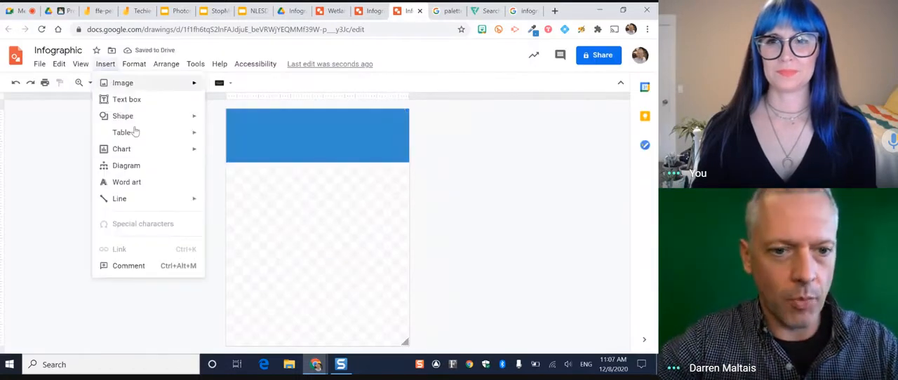
Step: Add word art 'Why Infographics Are Great!' and move it into the blue header
left_click(126, 98)
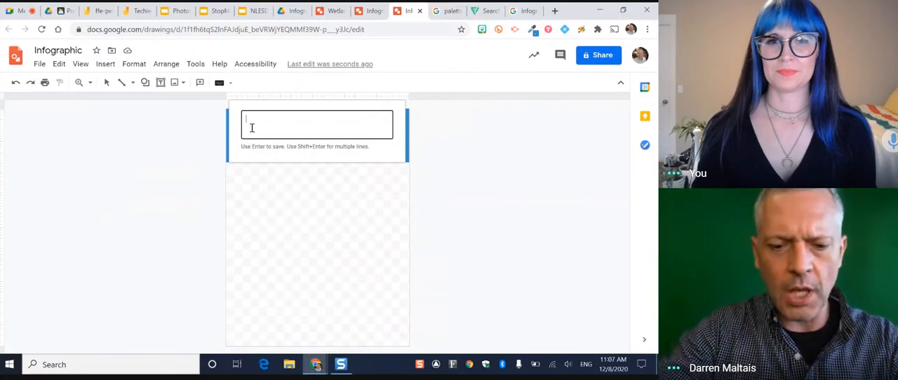
type("Why In")
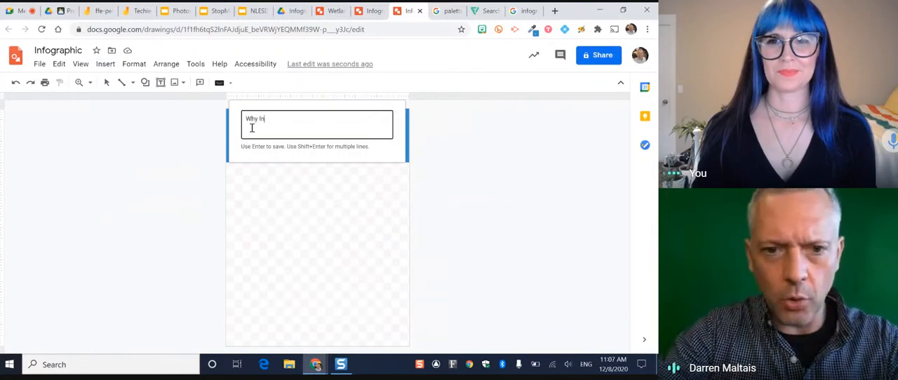
type("fographics Are Great")
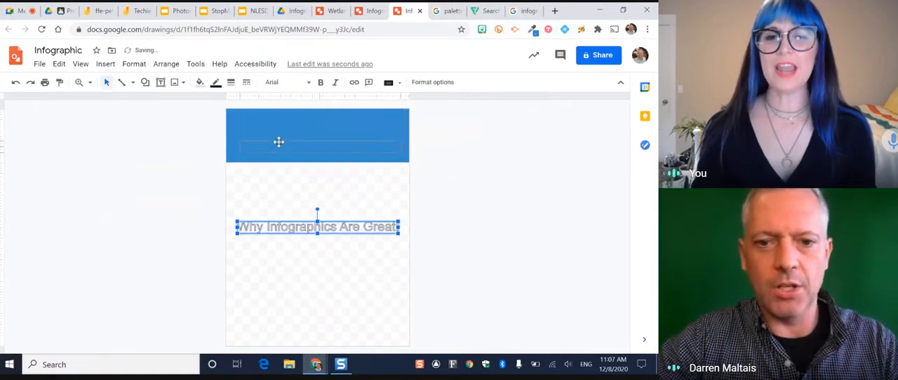
left_click_drag(317, 228, 317, 134)
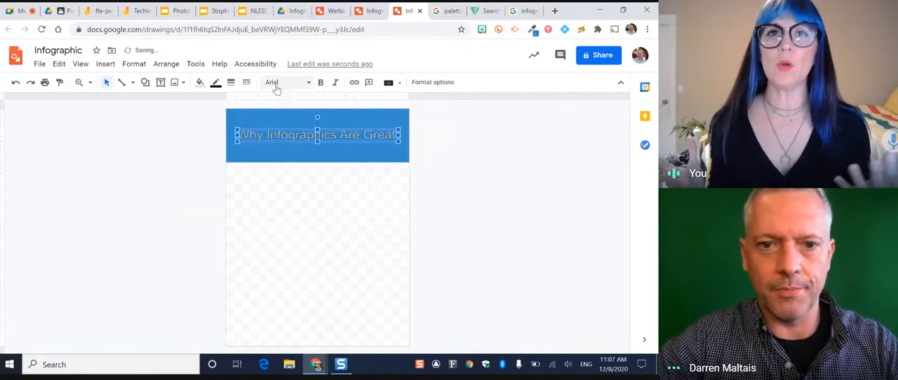
Step: Give the title the Lobster script font in white and finish editing it
left_click(284, 82)
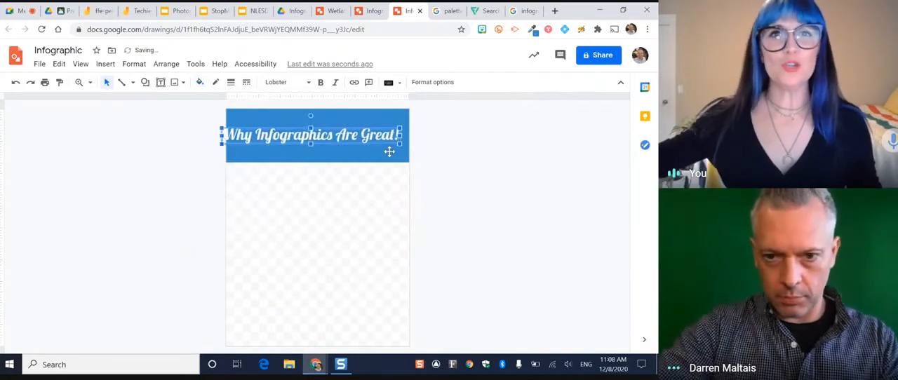
left_click(448, 176)
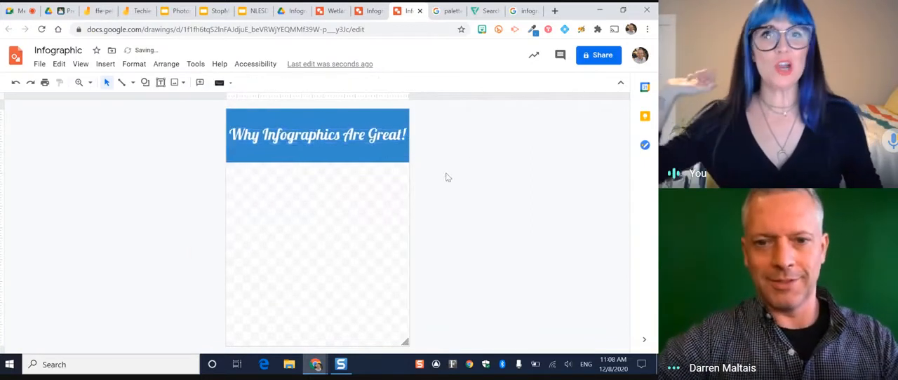
left_click(317, 134)
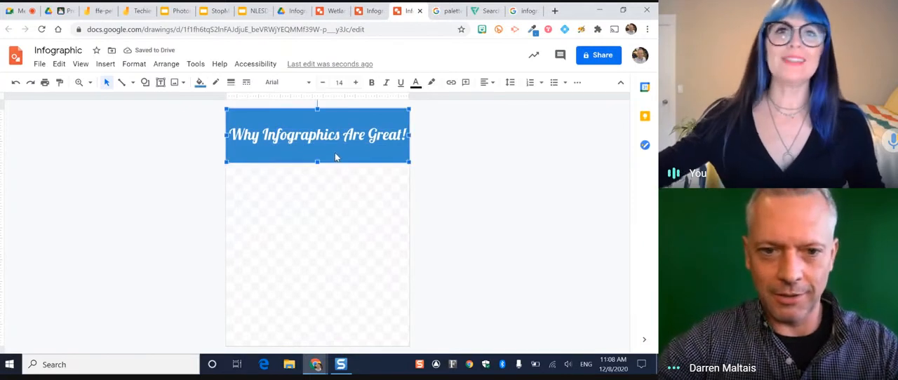
Step: Place a duplicate blue block below the header and stretch it taller
left_click_drag(317, 134, 317, 189)
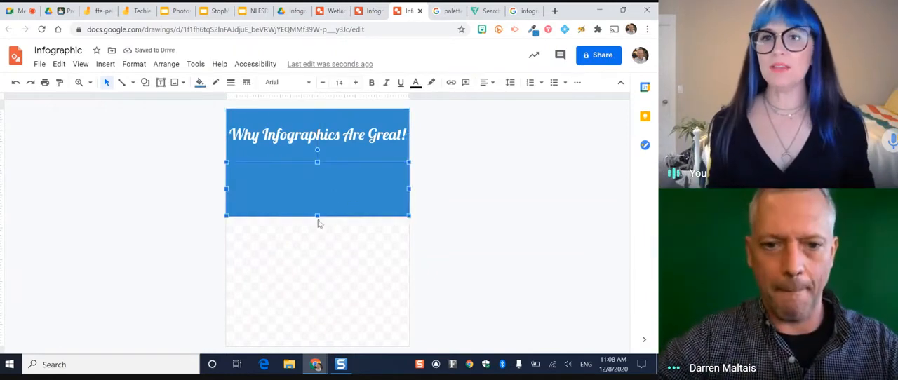
left_click_drag(317, 216, 317, 234)
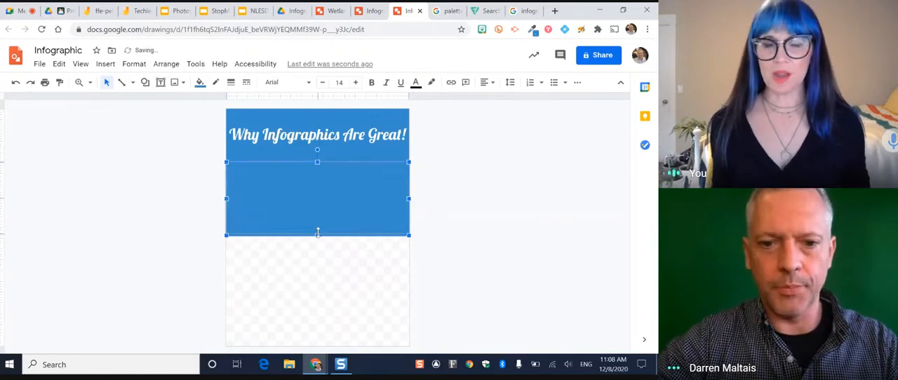
Step: Dismiss the File menu and move to the palette image search results
left_click(39, 64)
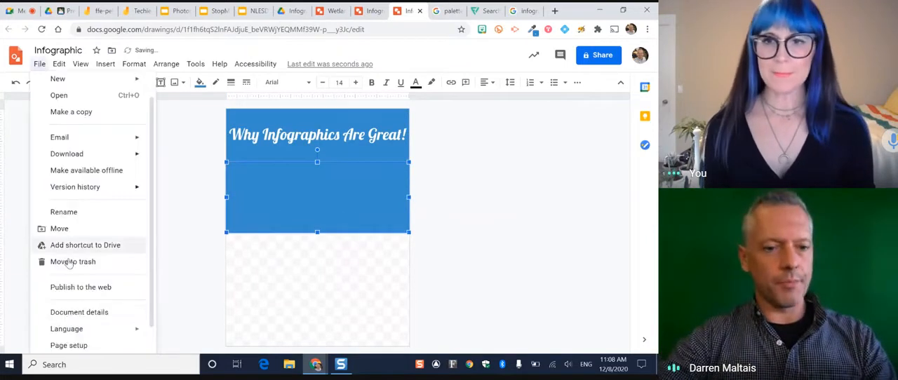
mouse_move(443, 262)
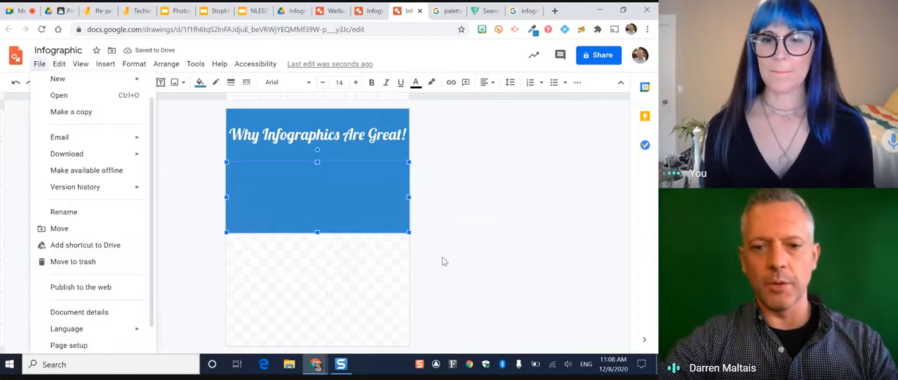
left_click(373, 203)
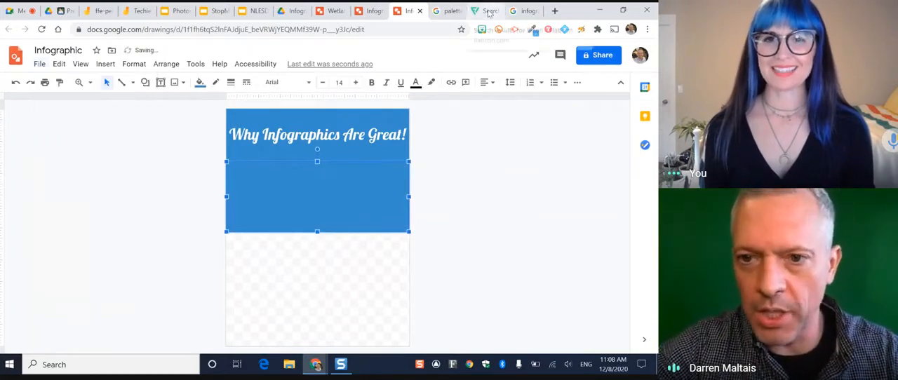
left_click(447, 11)
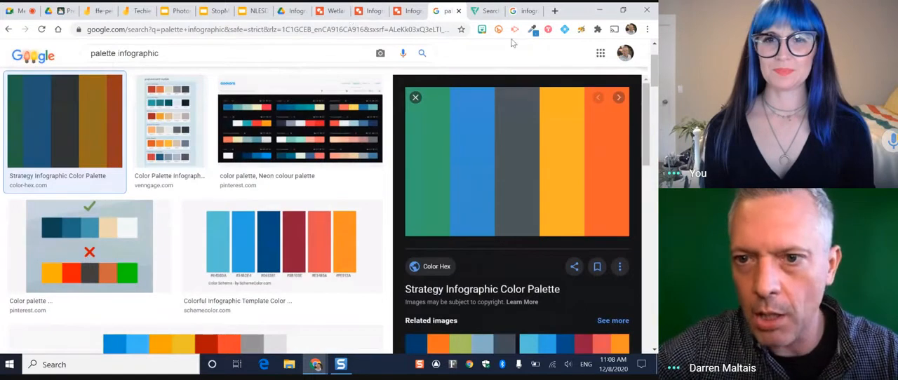
Step: Sample the palette green with the colour-picker extension and fill the section block with it
left_click(513, 28)
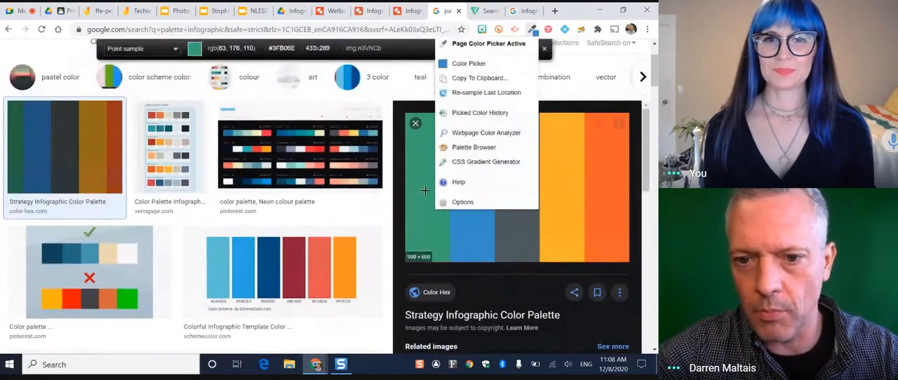
left_click(480, 77)
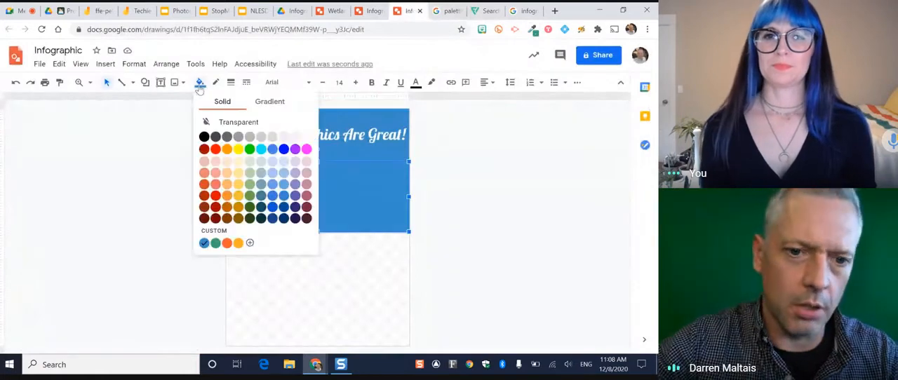
left_click(250, 243)
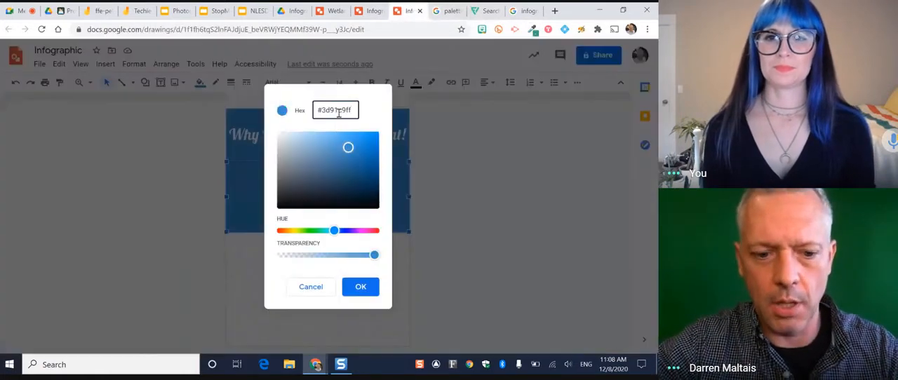
left_click(361, 286)
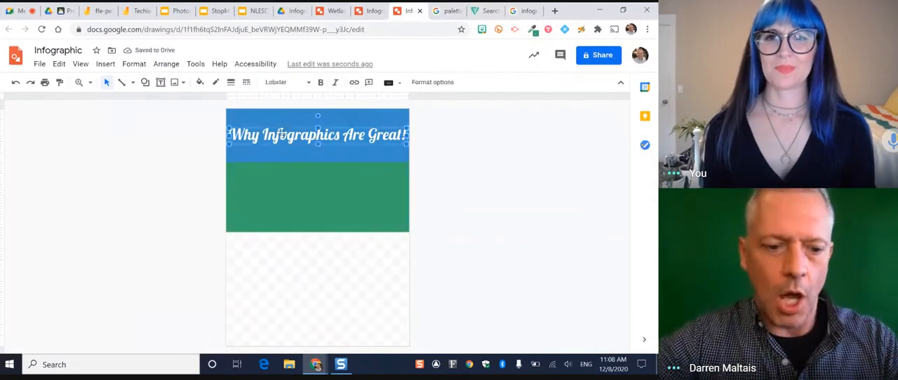
Step: Duplicate the title into the green block as 'Easy to read' in the Candal font
left_click(318, 182)
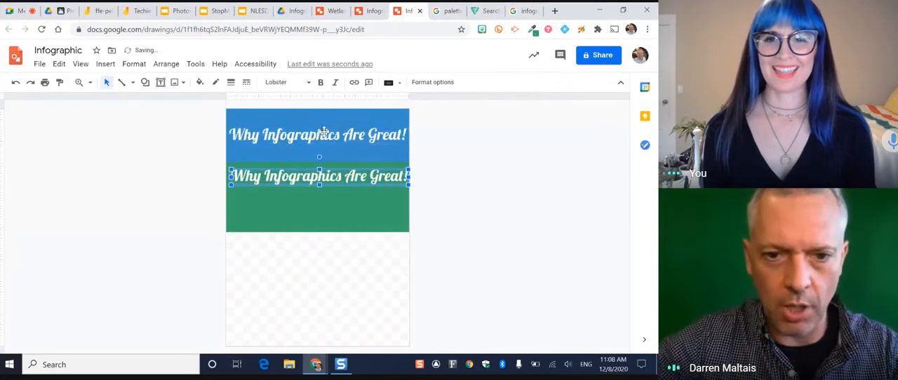
left_click(284, 81)
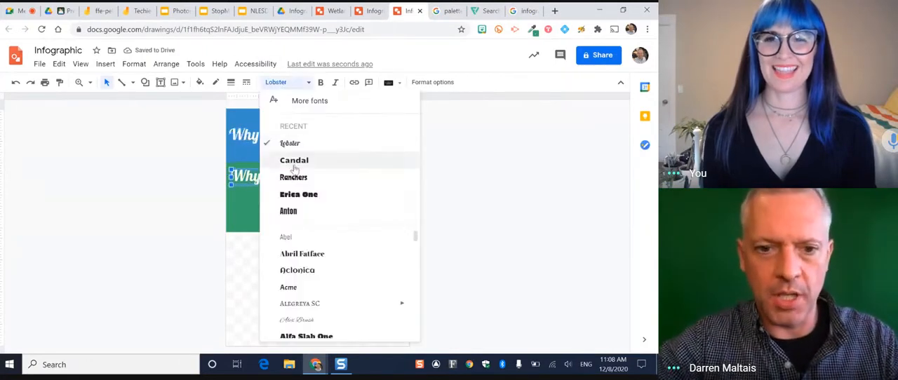
left_click(295, 160)
type("Easy to read")
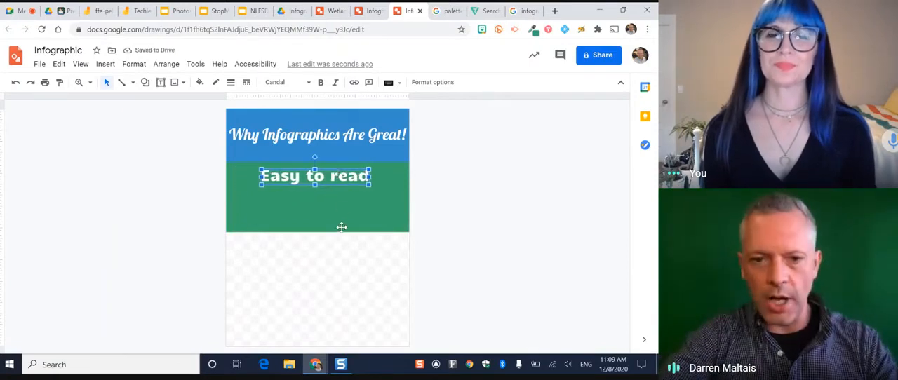
left_click(472, 204)
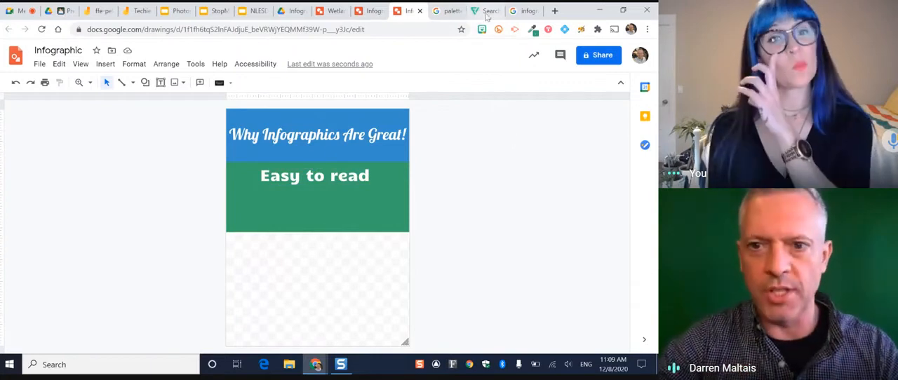
mouse_move(490, 11)
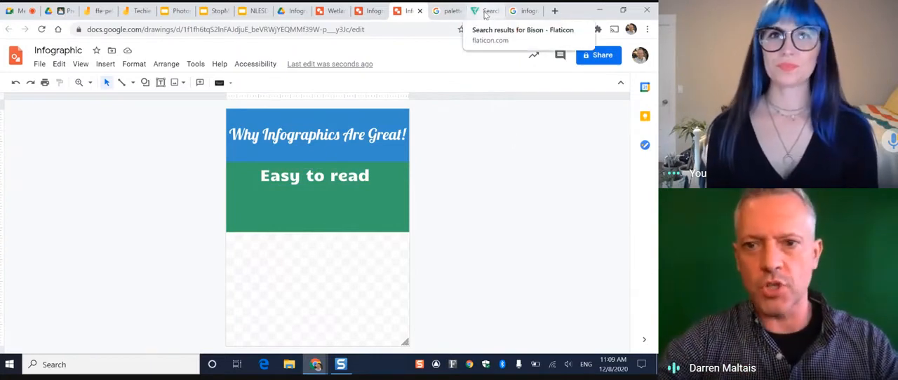
Step: On Flaticon, close the bison icon and clear the bison search term
left_click(486, 11)
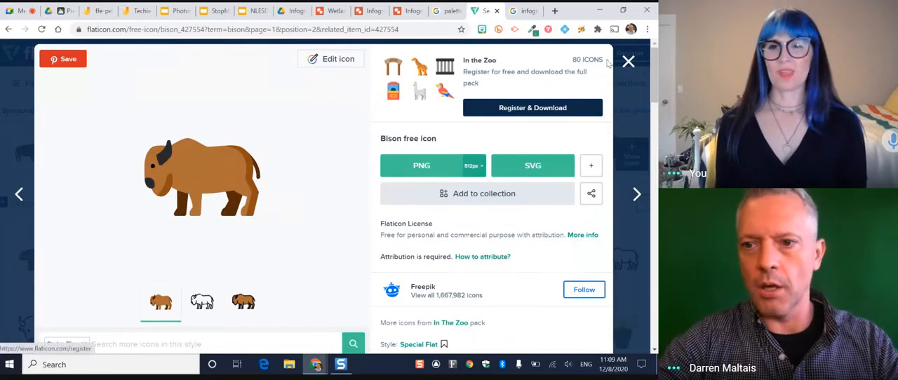
left_click(628, 62)
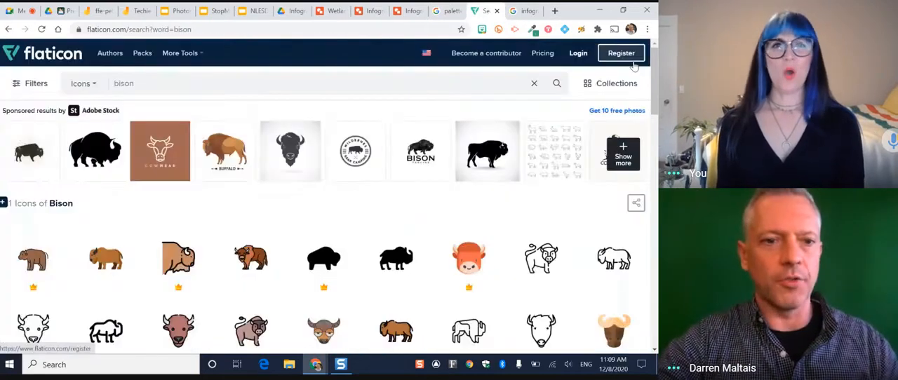
right_click(124, 82)
type("red")
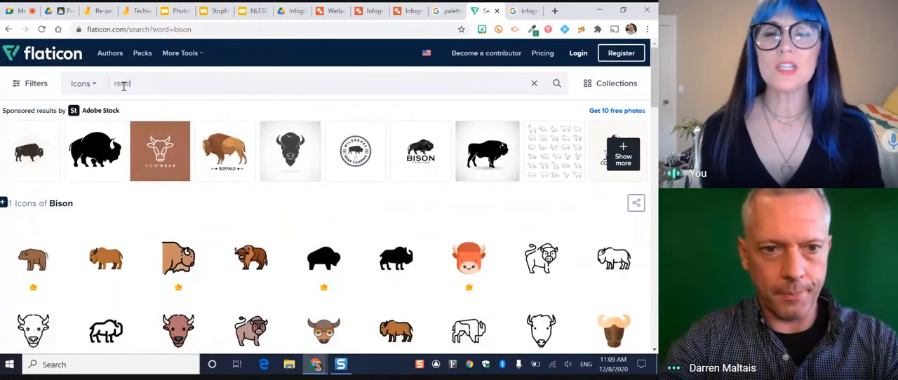
key("Return")
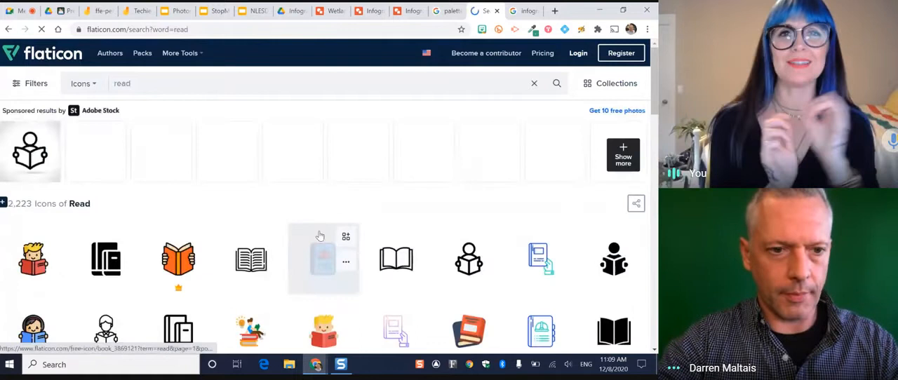
Step: Copy the Reading free icon image of a person sitting on books
scroll("down", 3)
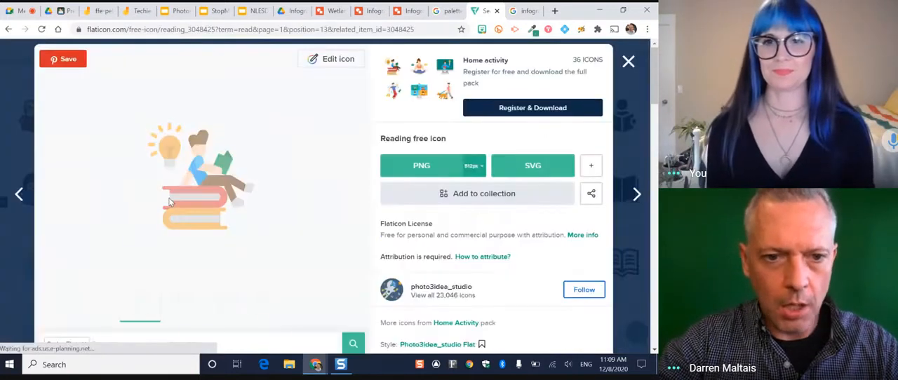
right_click(203, 182)
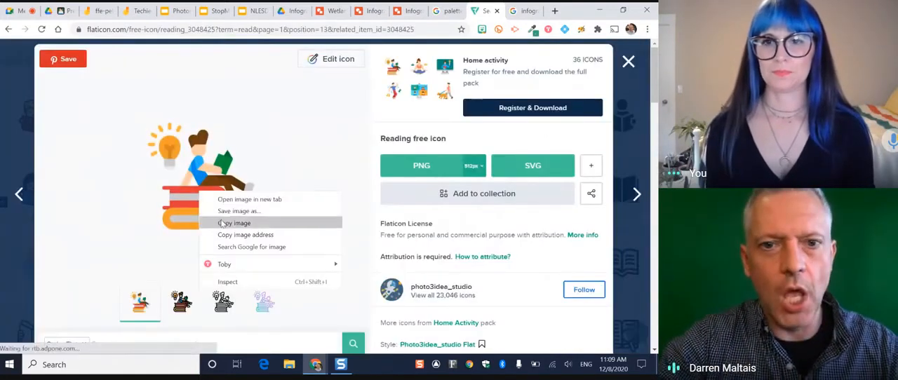
left_click(410, 11)
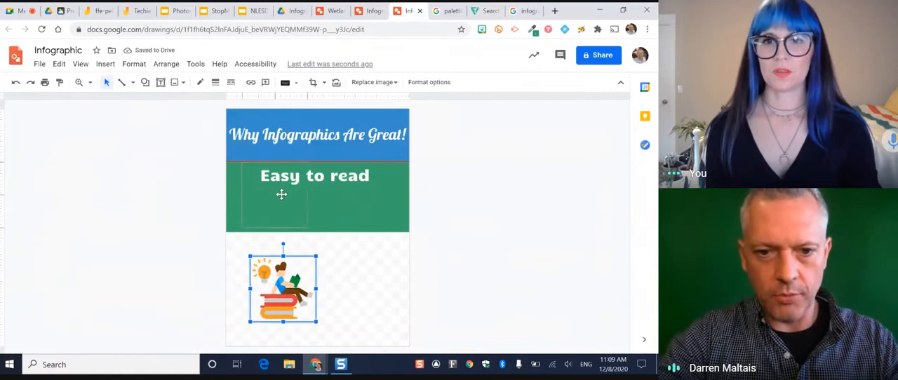
Step: Shrink the pasted reading icon and position it inside the green Easy to read section
left_click_drag(284, 283, 274, 197)
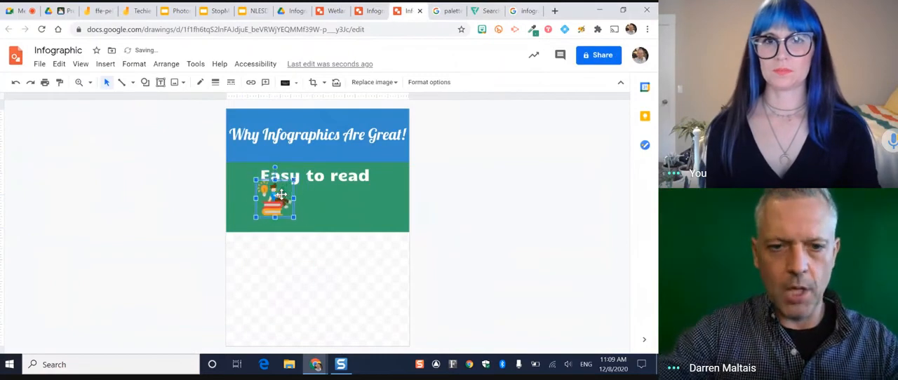
left_click_drag(274, 197, 260, 203)
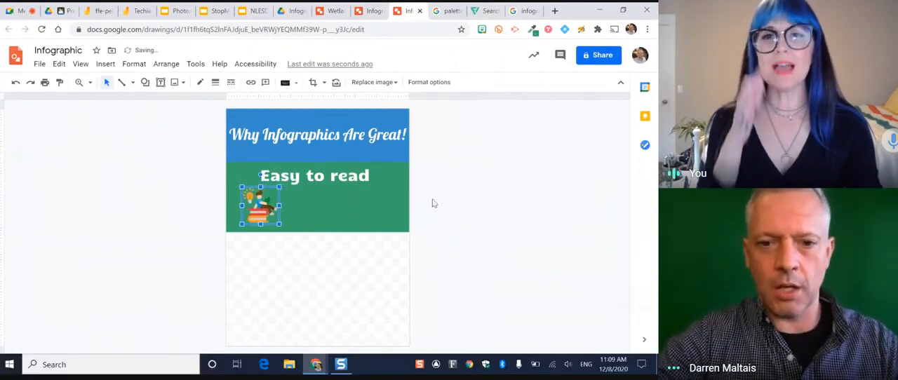
left_click(452, 200)
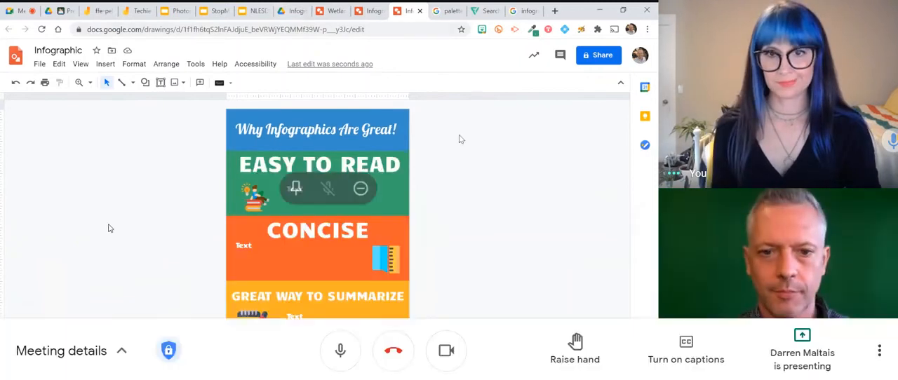
mouse_move(89, 194)
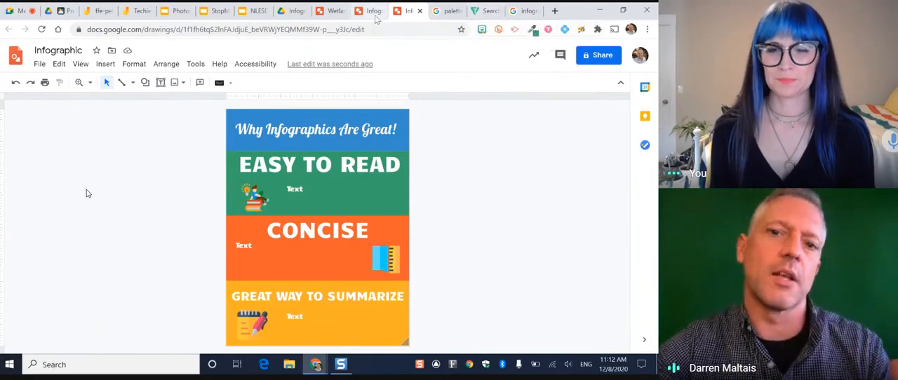
mouse_move(370, 11)
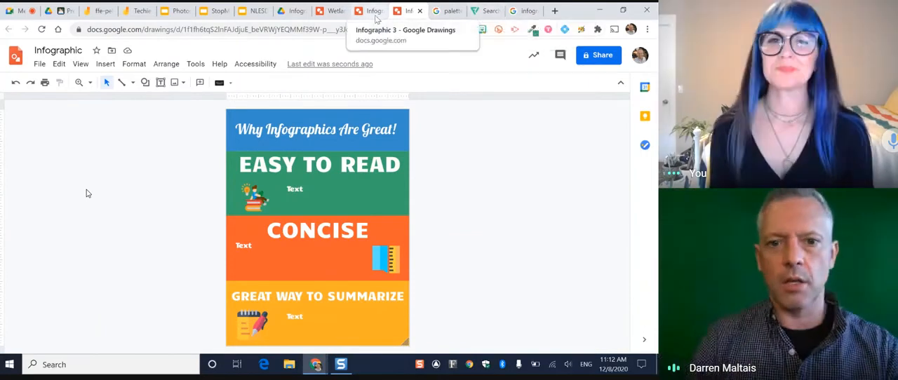
Step: Browse the Infographic 3 and Wetlands example drawings, then return to the Infographic Templates folder
left_click(370, 11)
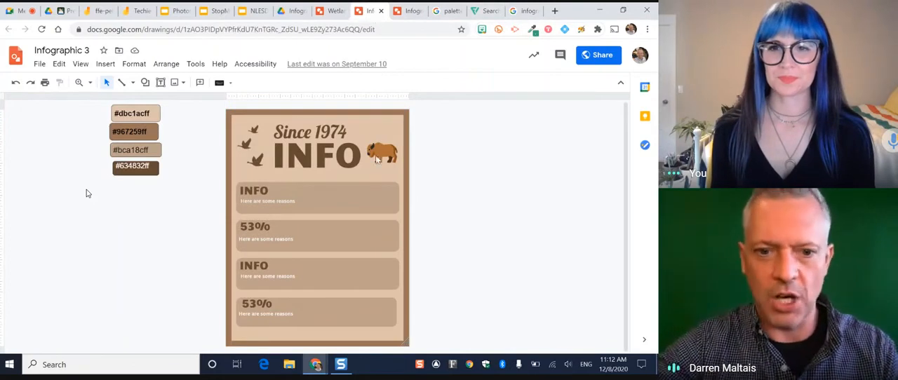
left_click(330, 11)
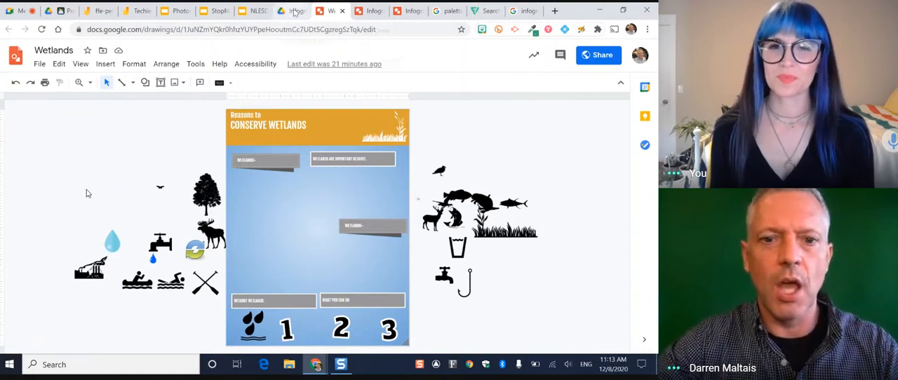
left_click(292, 11)
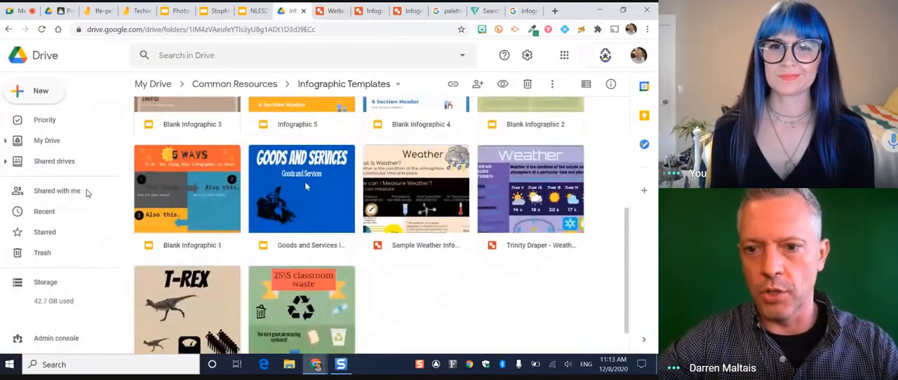
scroll("up", 3)
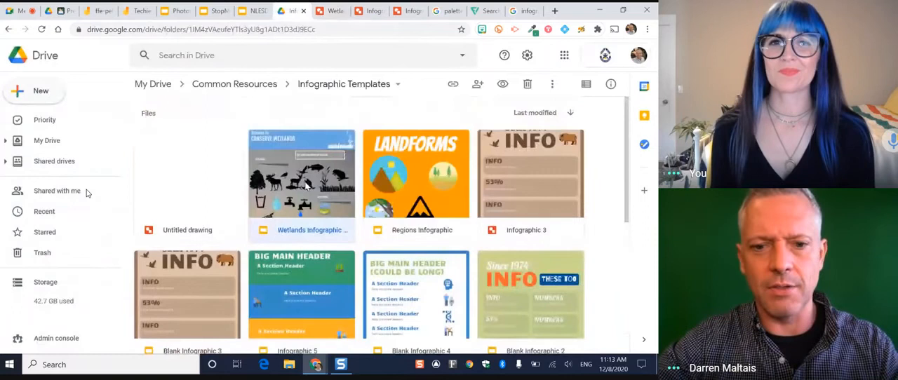
mouse_move(376, 244)
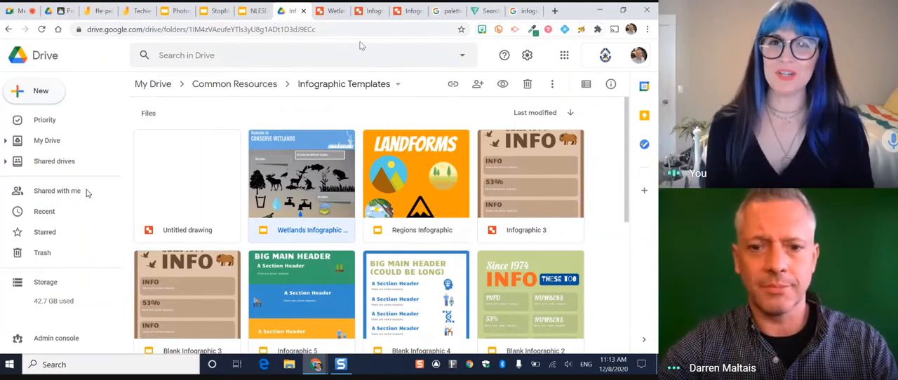
scroll("down", 3)
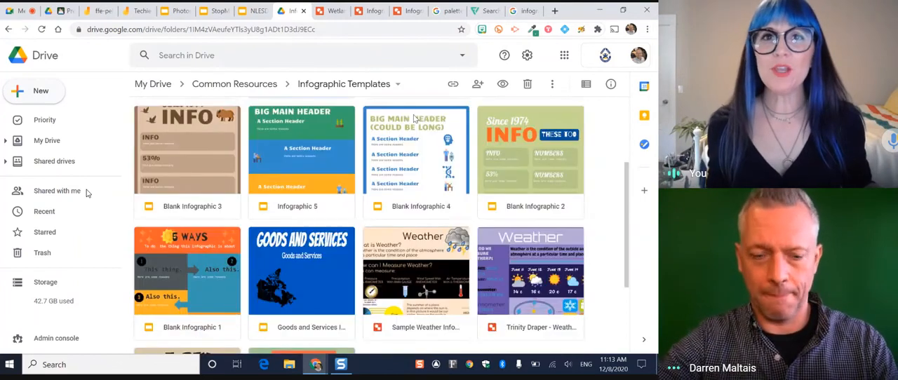
scroll("up", 3)
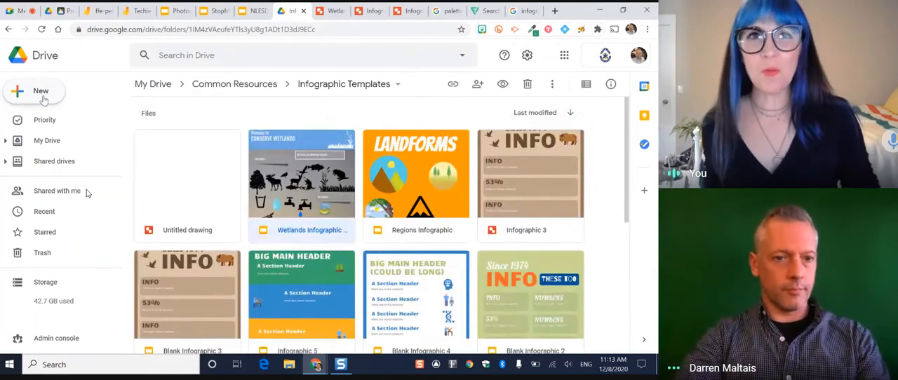
left_click(34, 91)
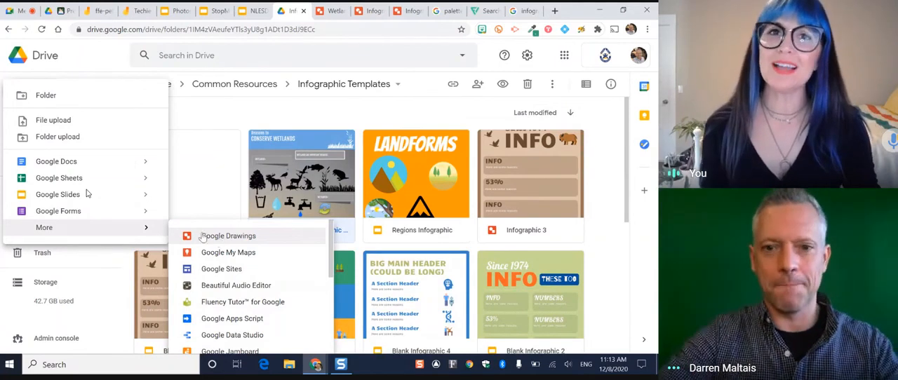
left_click(227, 236)
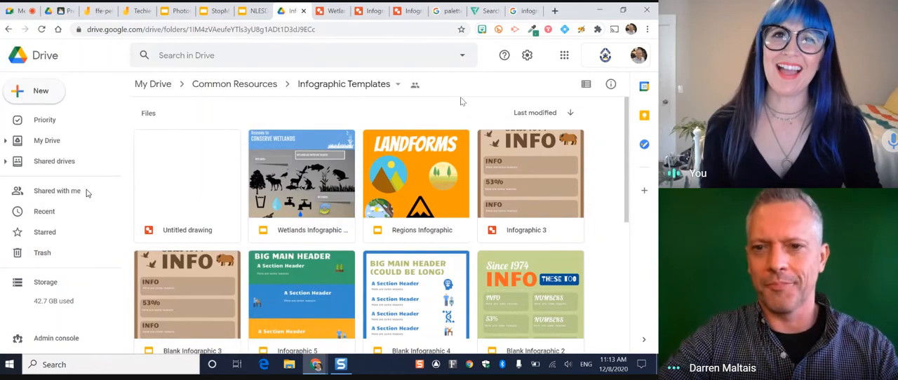
mouse_move(494, 49)
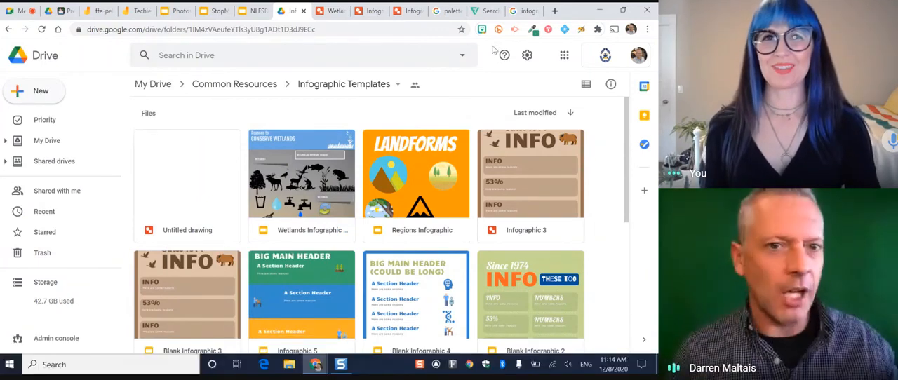
mouse_move(534, 28)
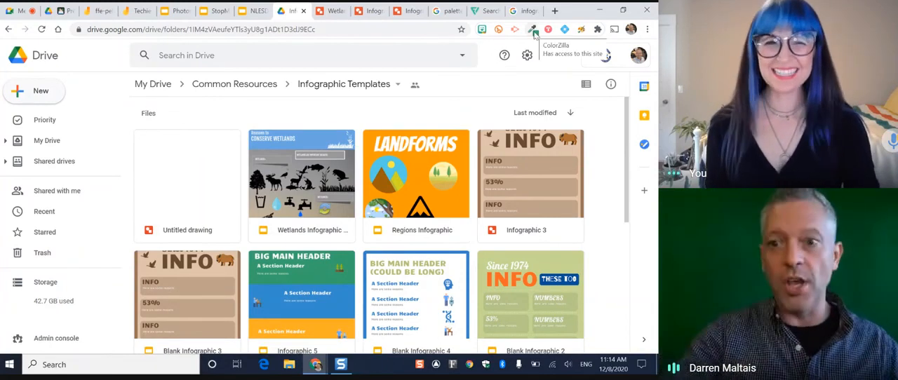
Step: Dismiss the Coolors welcome and generate palettes until gold, yellow and blue shades appear
left_click(555, 11)
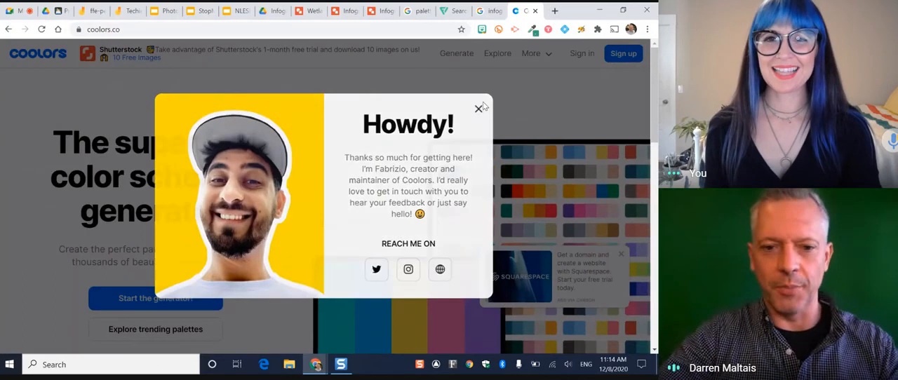
left_click(480, 106)
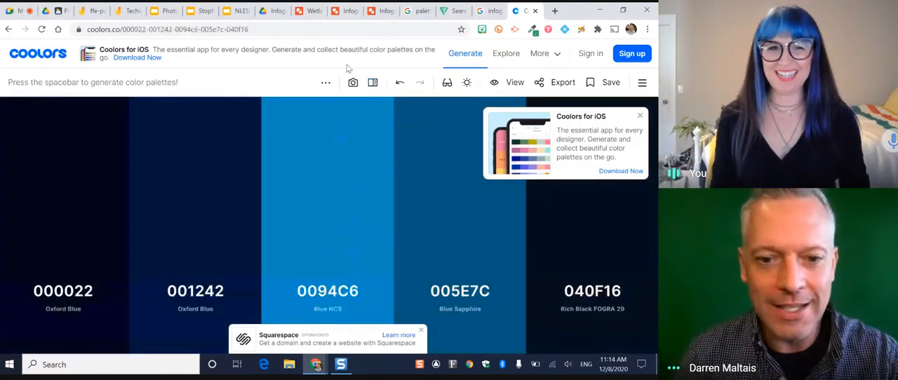
key("space")
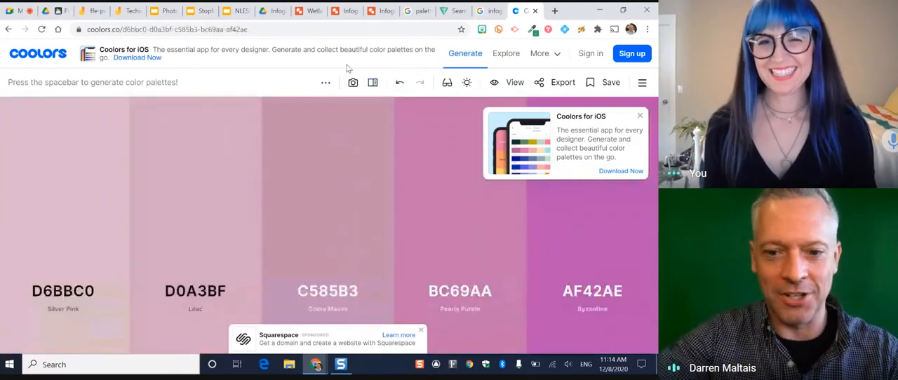
key("space")
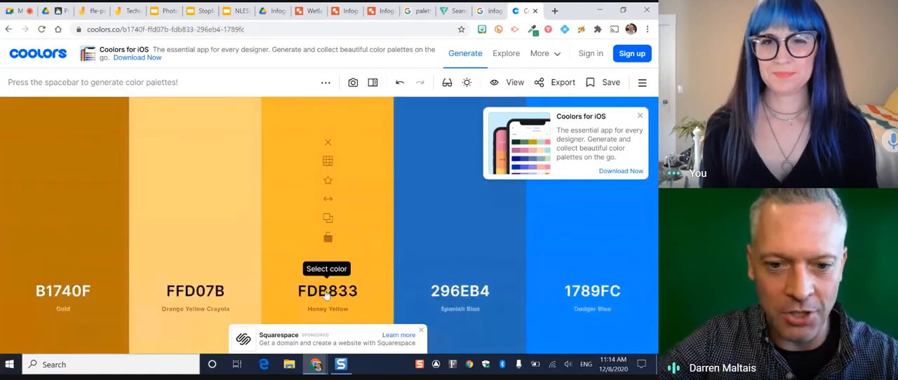